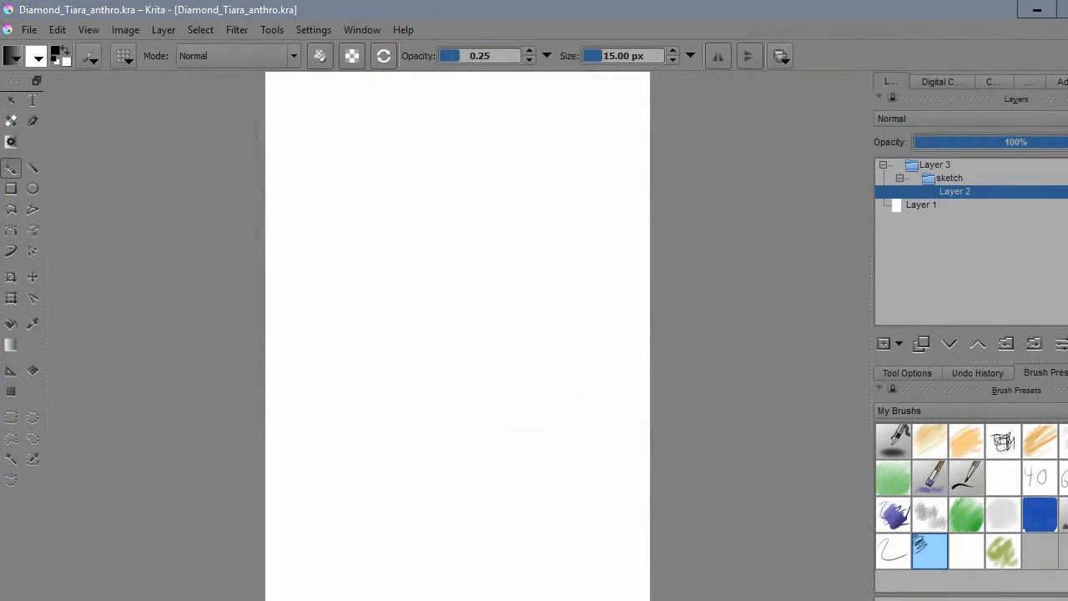
- Rough in the figure's pose lines with circular joint markers on new sketch layers
left_click_drag(434, 258, 477, 419)
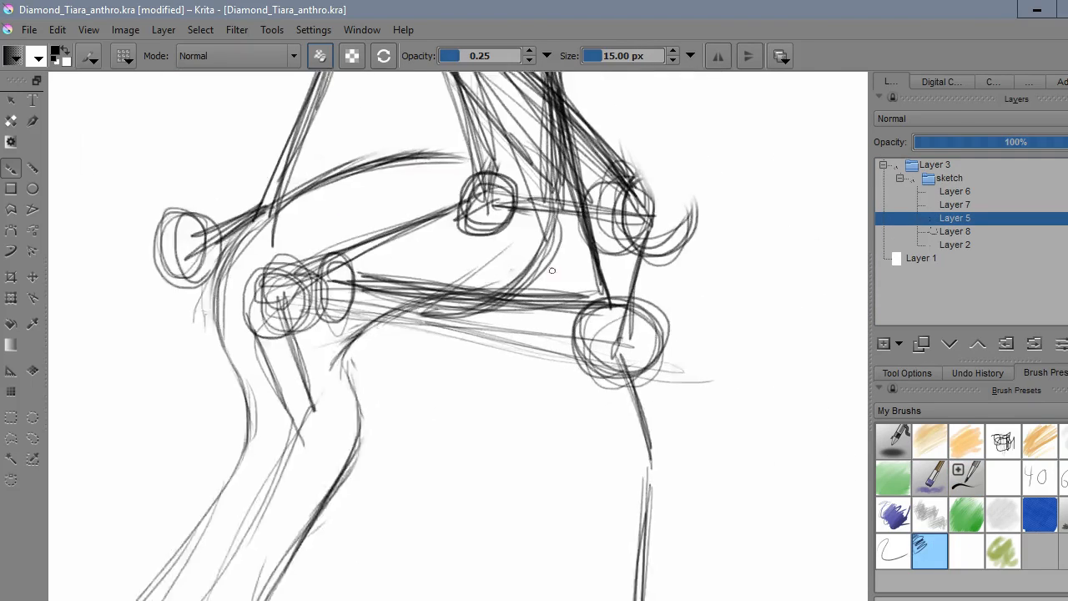
- Add an HSV/HSL Adjustment filter mask to Layer 8 with Colorize enabled and confirm it
left_click(955, 203)
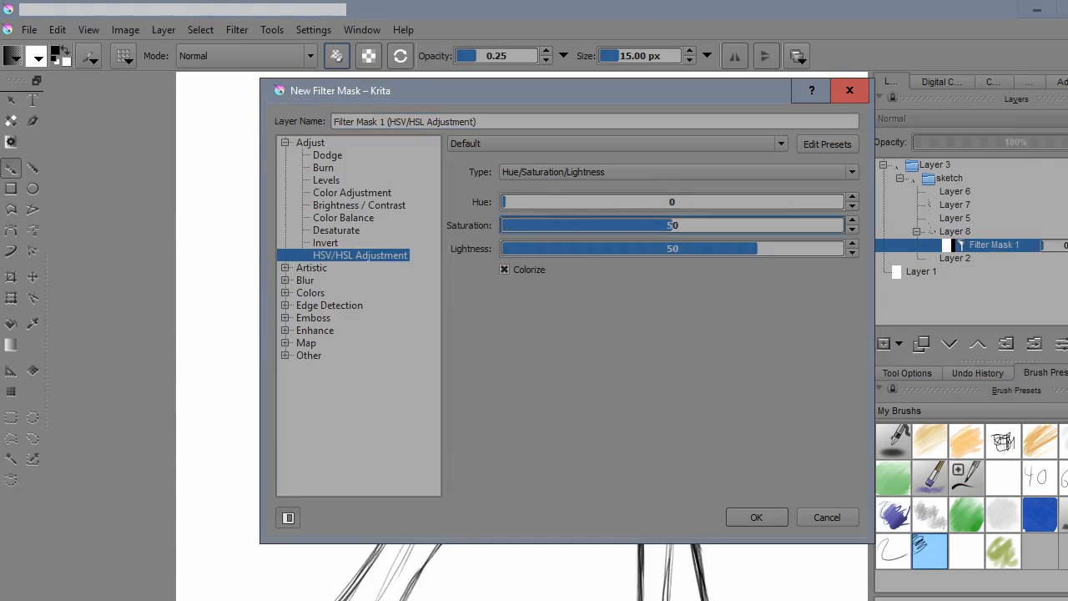
left_click(756, 517)
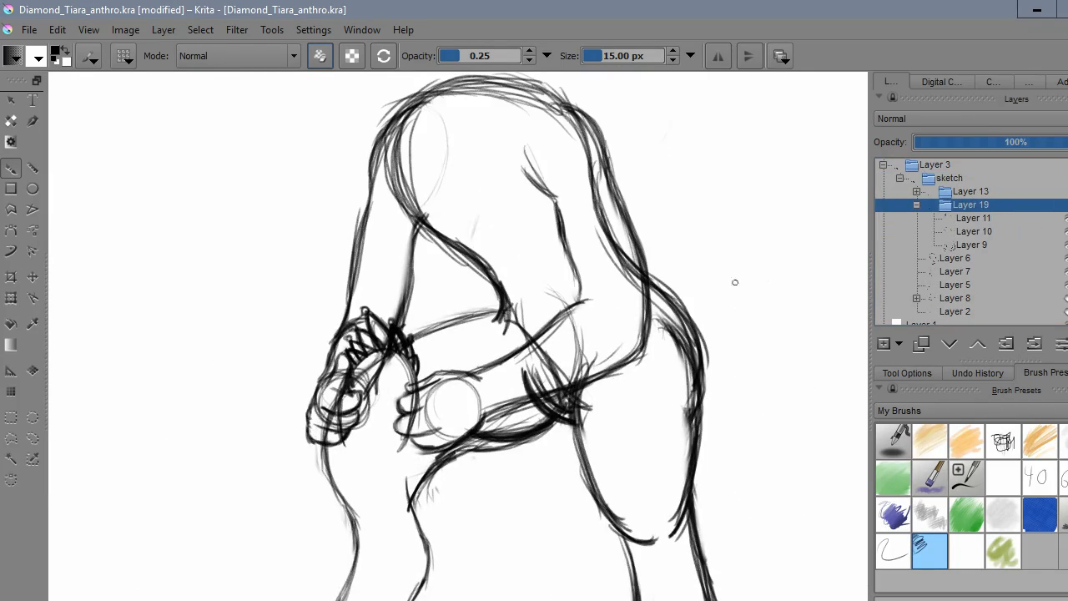
- Select the sketch layers for refining the hand and brushing in the chest curves
left_click(969, 190)
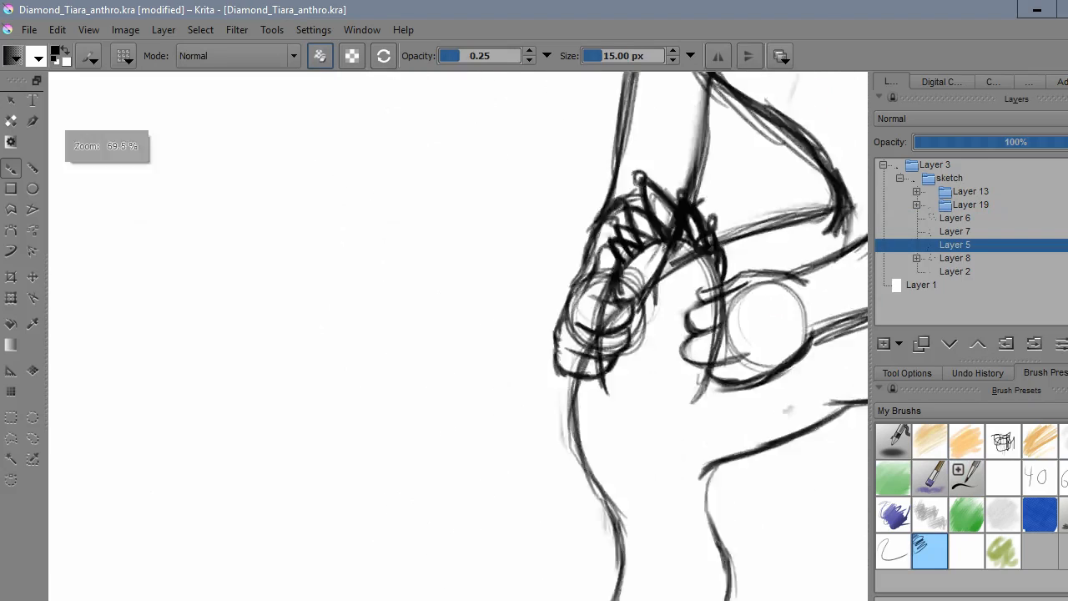
left_click(955, 217)
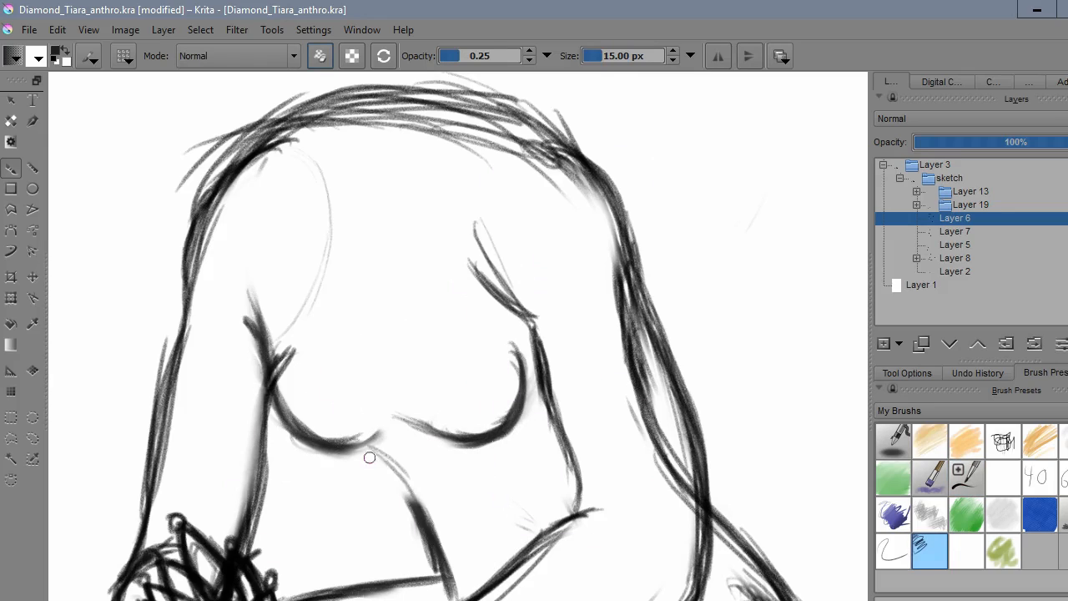
- Sketch the large eye with concentric iris rings on new layers
left_click_drag(371, 458, 536, 260)
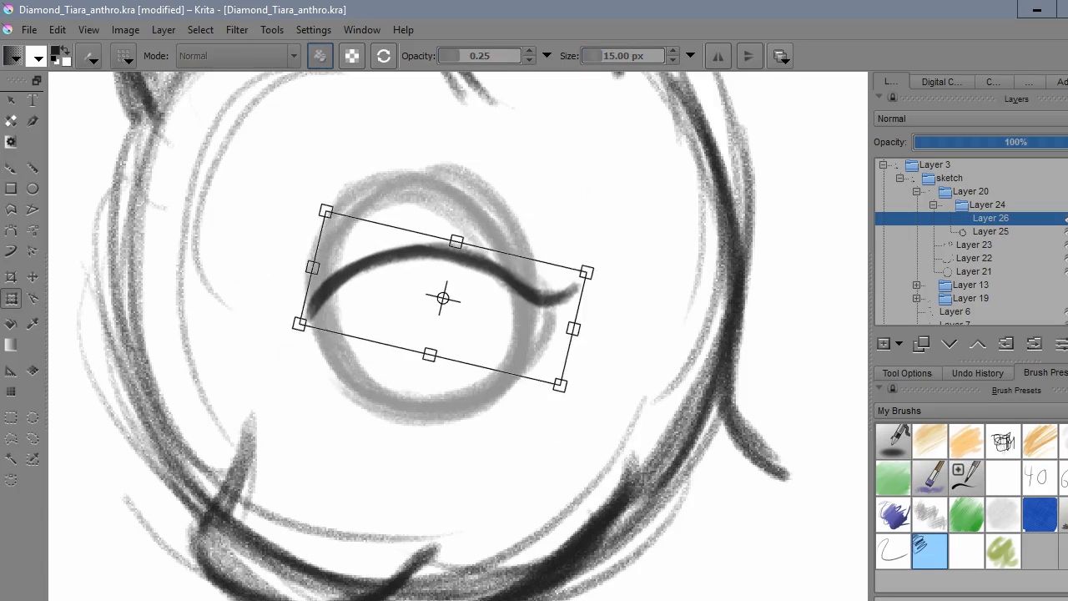
- Tilt the dark eyelid stroke into position over the eye sketch
left_click_drag(443, 297, 448, 270)
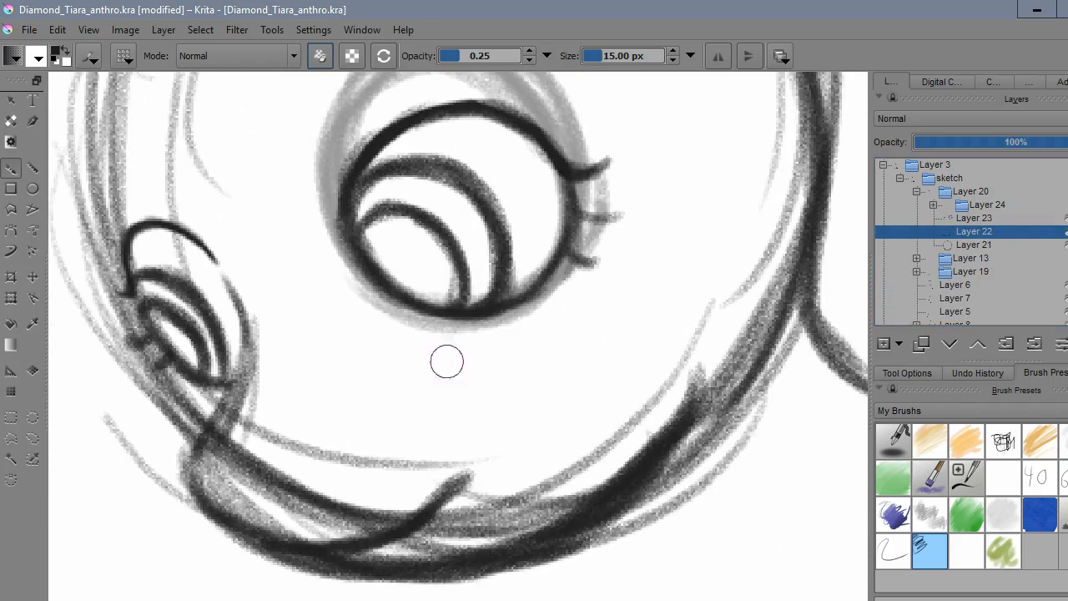
left_click(200, 30)
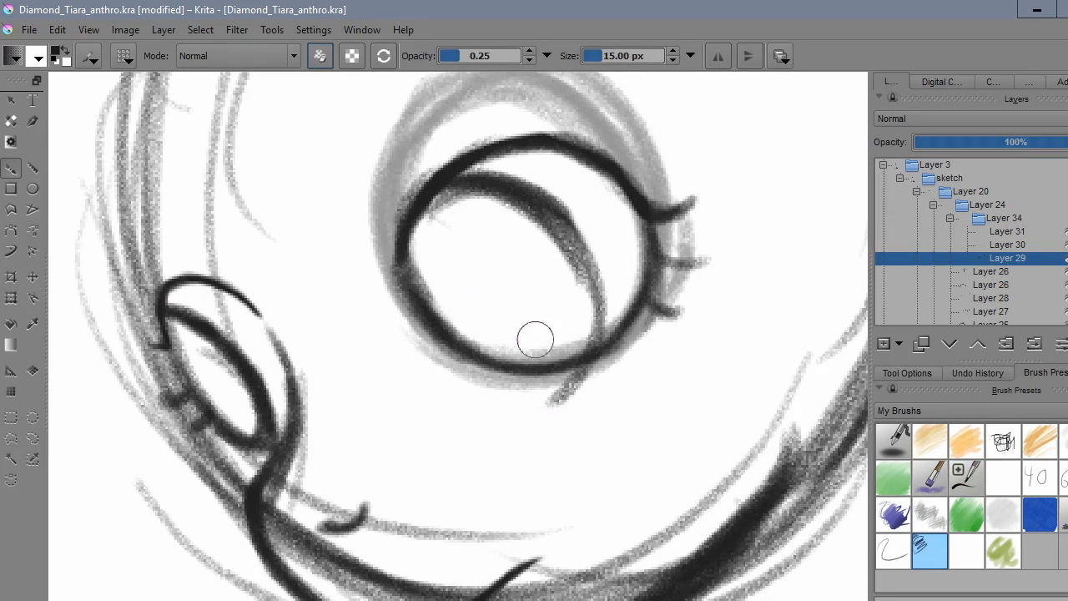
- Ink a bold black outline and lashes over the grey eye sketch on a new layer
left_click_drag(534, 341, 581, 352)
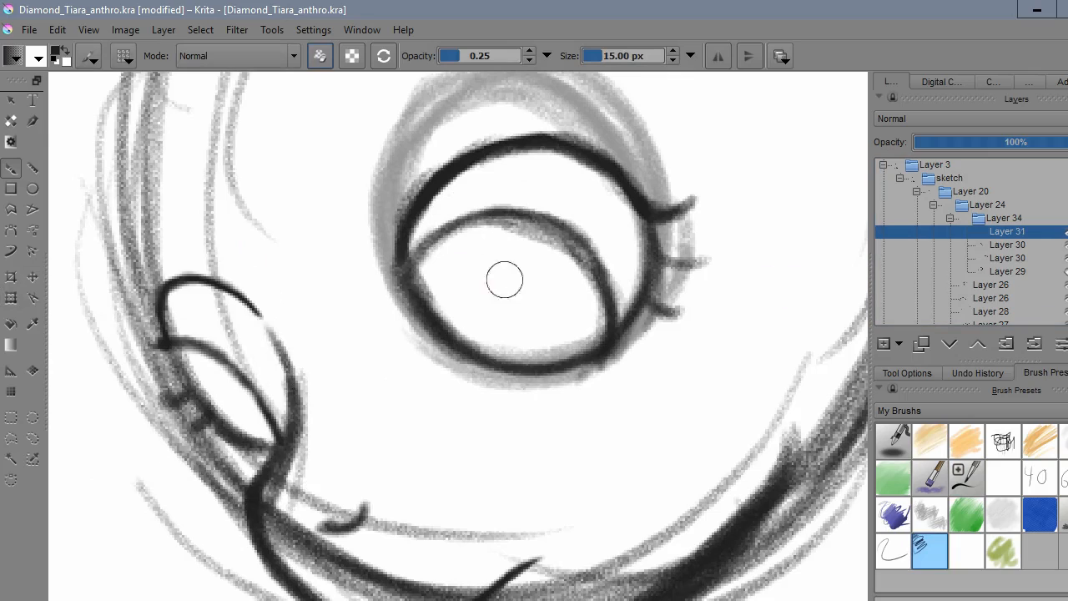
left_click_drag(434, 276, 568, 351)
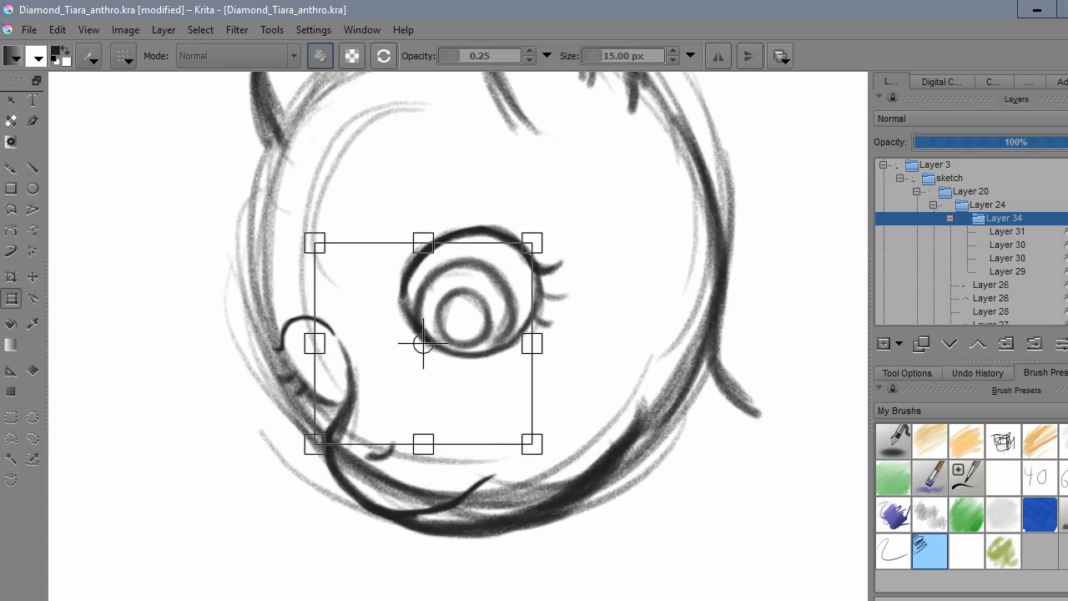
- Scale the inked eye group down to sit small inside the head circle and apply
left_click(1007, 244)
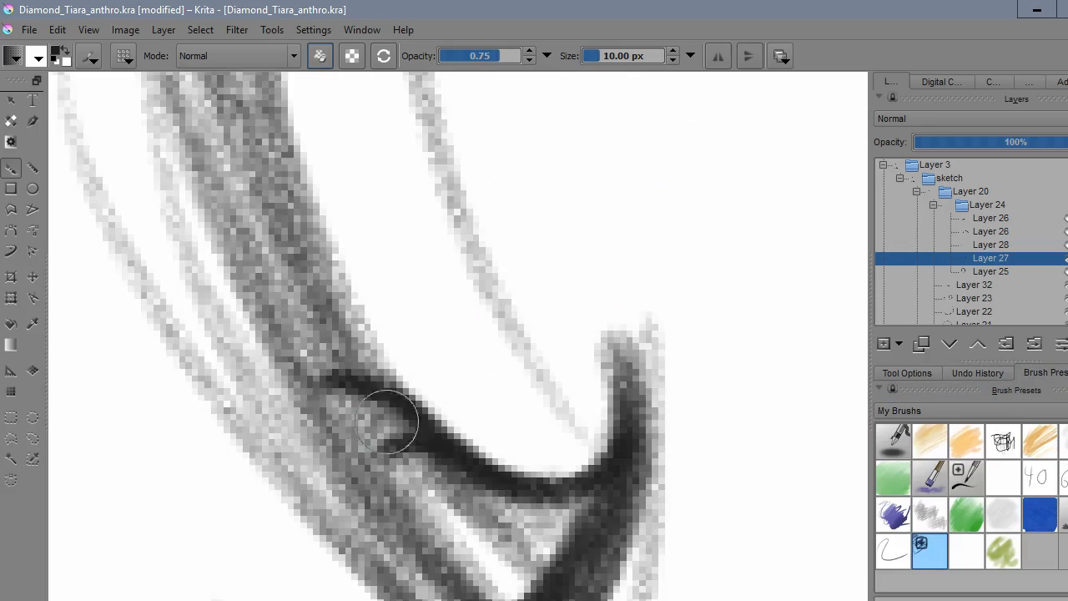
- Ink a bold curve along the lower sketch line and reshape the lower-left linework
left_click_drag(387, 421, 431, 454)
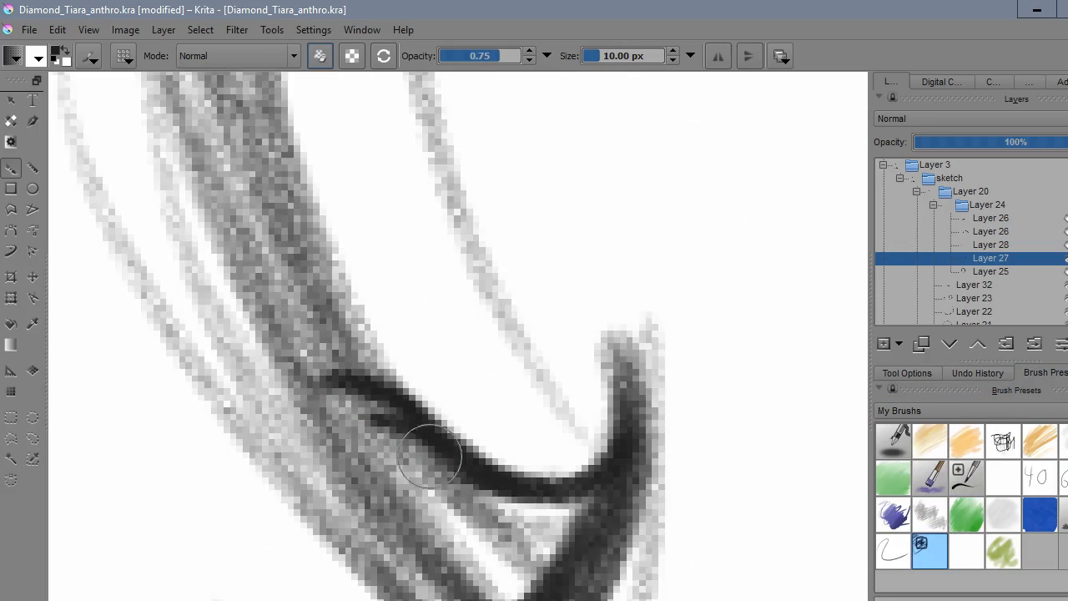
left_click_drag(434, 460, 387, 364)
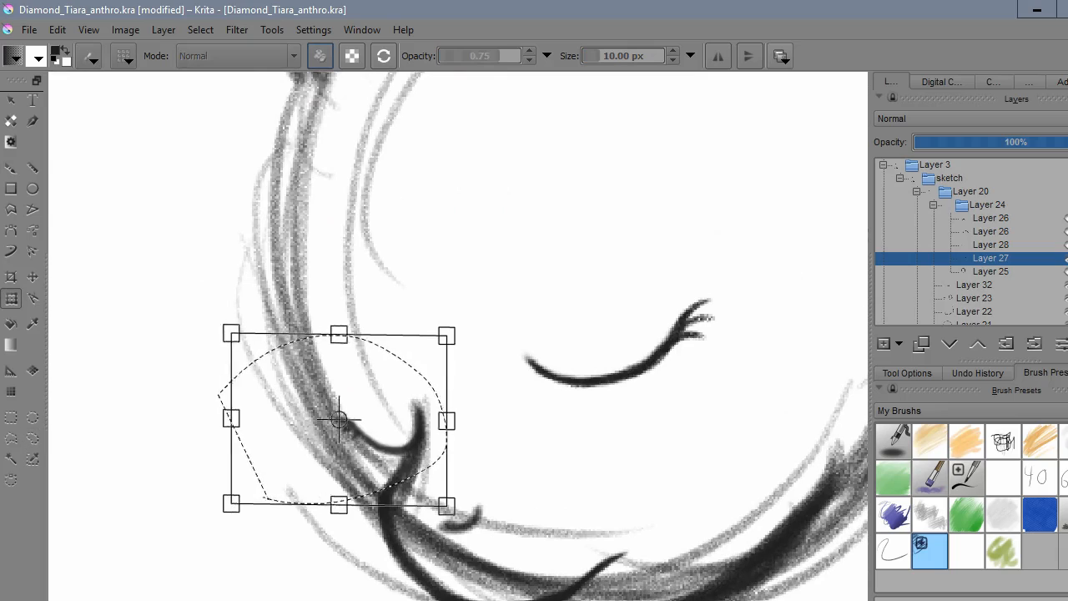
left_click_drag(338, 421, 331, 418)
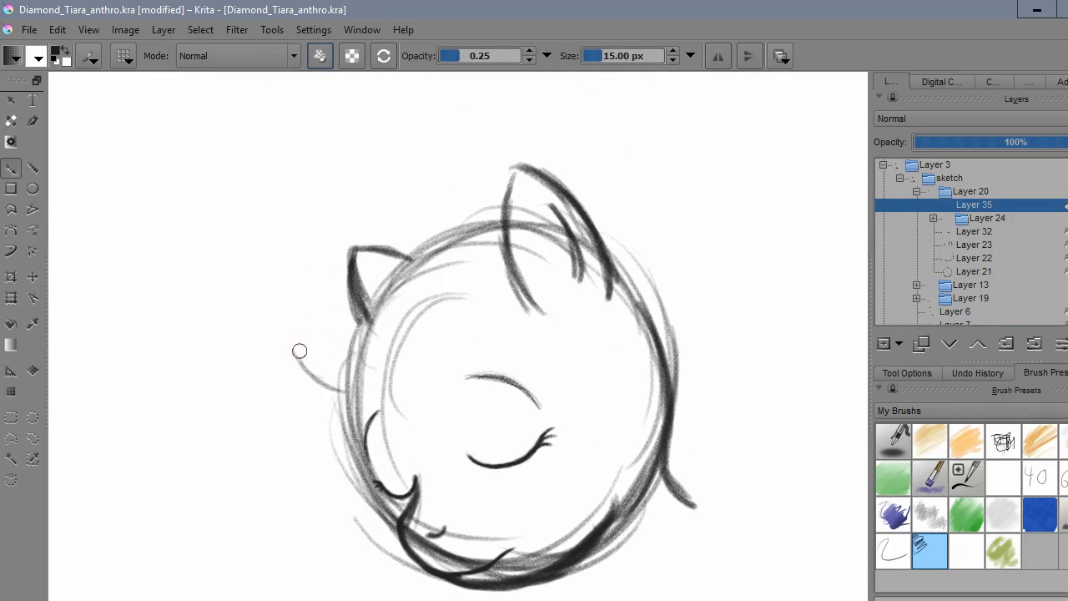
- Sketch loose grey hair strokes around the top-left of the head on Layer 35
left_click_drag(299, 350, 349, 318)
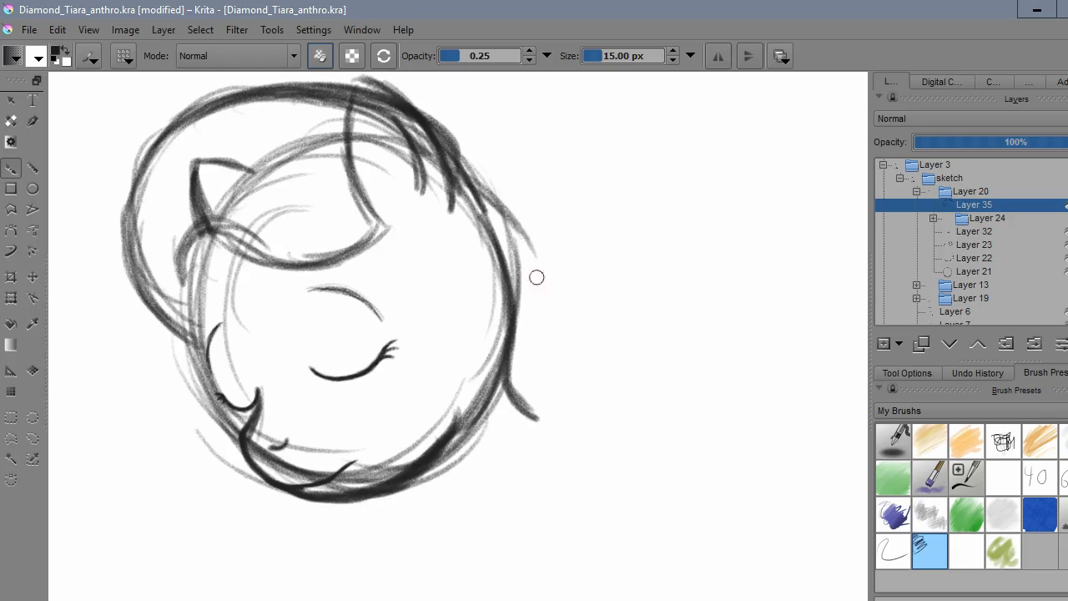
left_click_drag(537, 277, 591, 437)
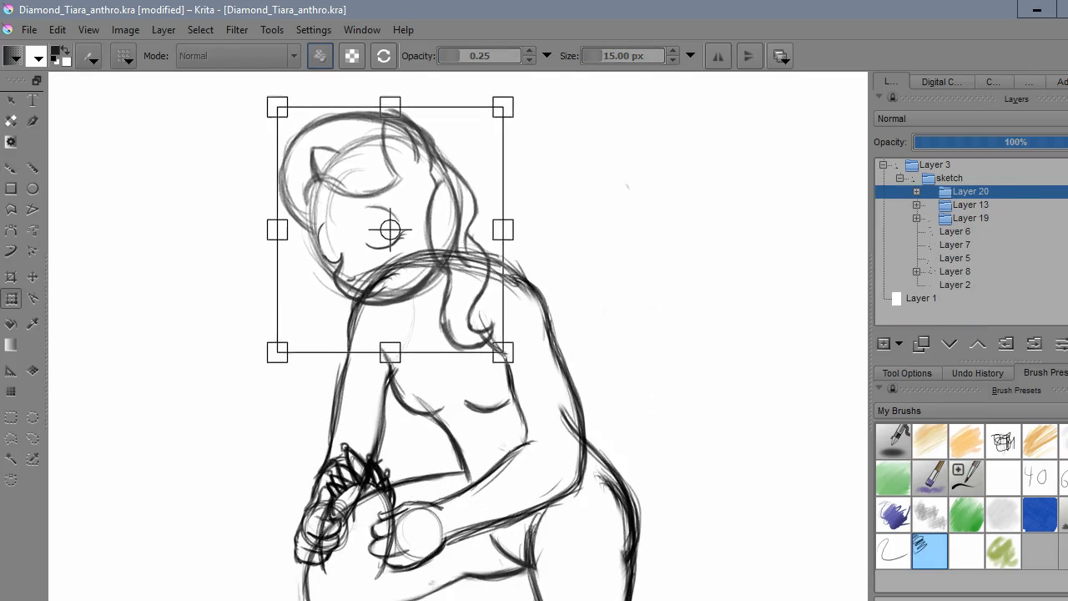
- Resize and reposition the sketched head onto the figure's body with the transform handles
left_click_drag(391, 231, 394, 264)
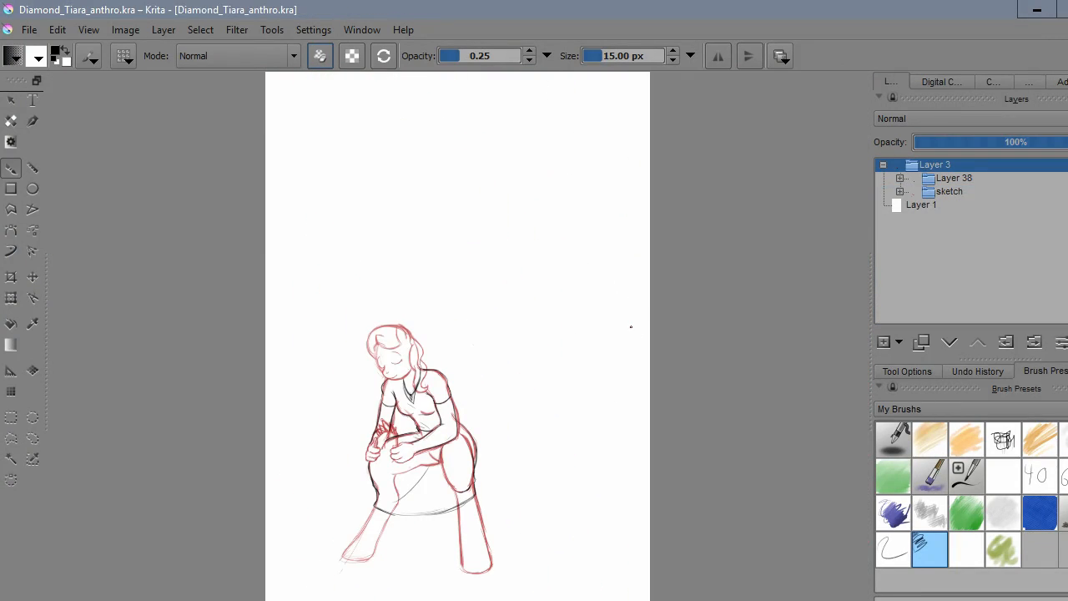
- Add a new layer for inking black lineart over the red hair sketch
left_click(979, 371)
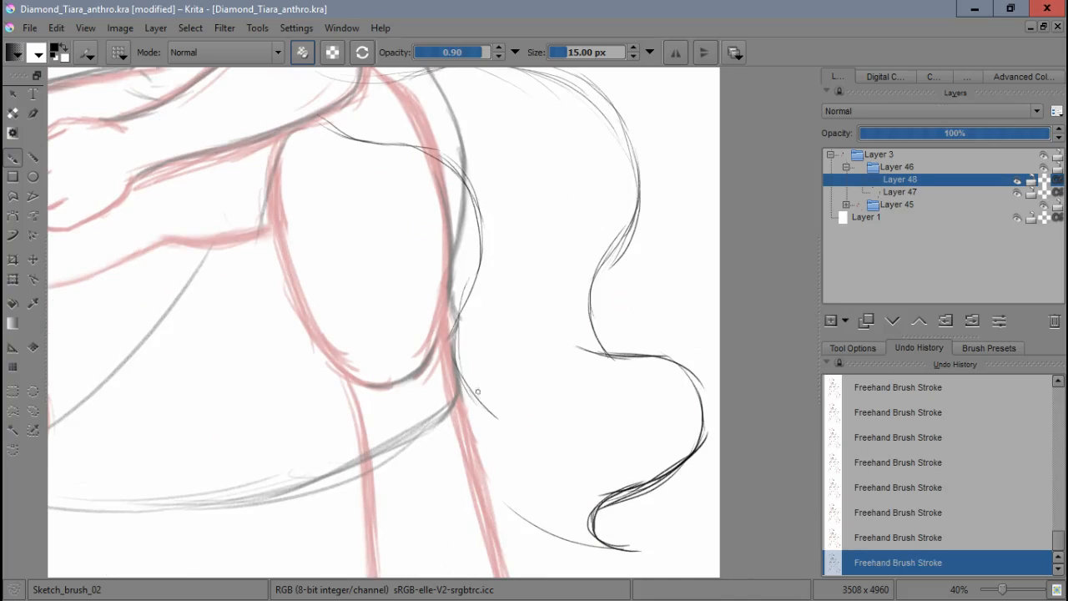
left_click_drag(464, 163, 509, 417)
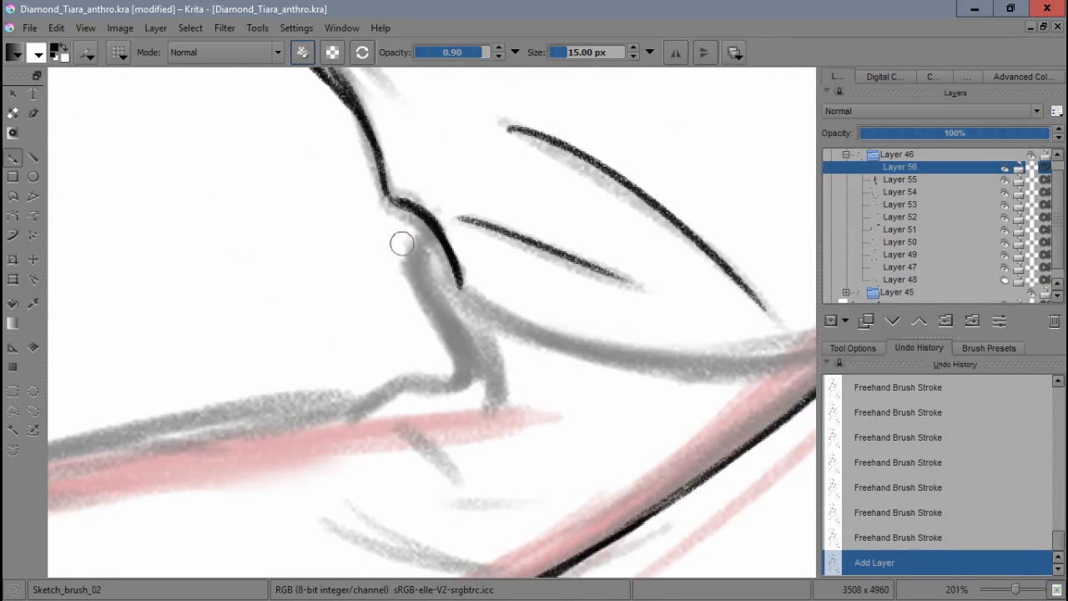
- Ink a black freehand contour stroke along the shoulder and arm over the red sketch
left_click_drag(400, 244, 304, 381)
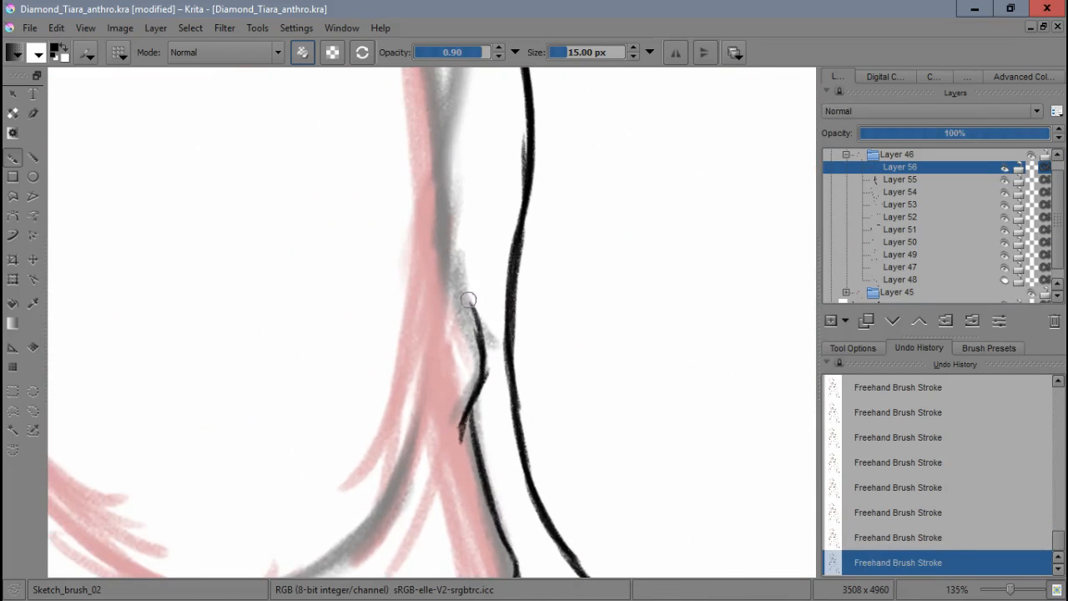
scroll("down", 3)
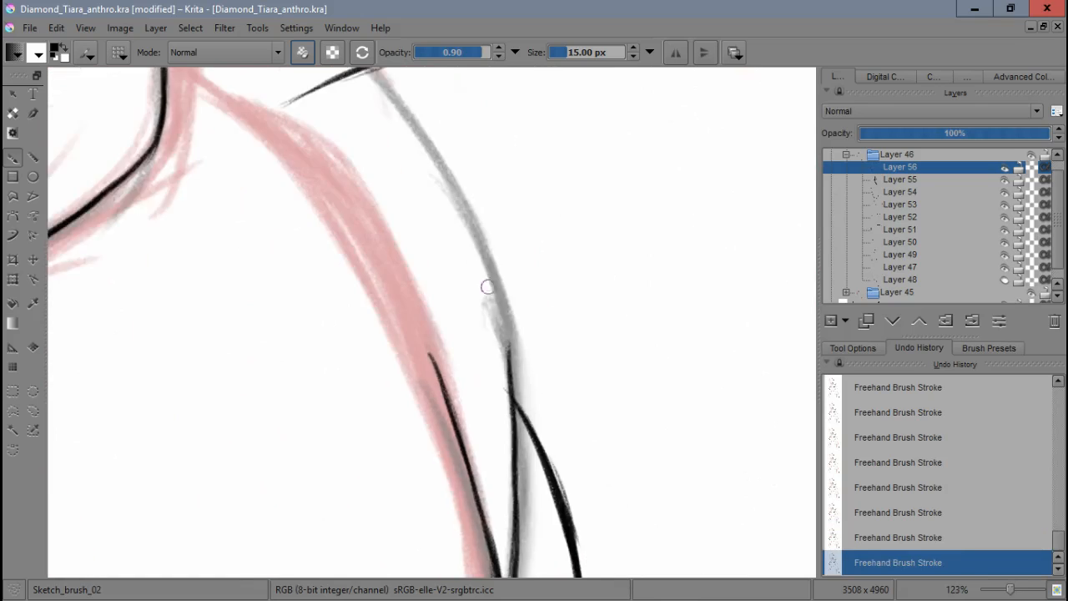